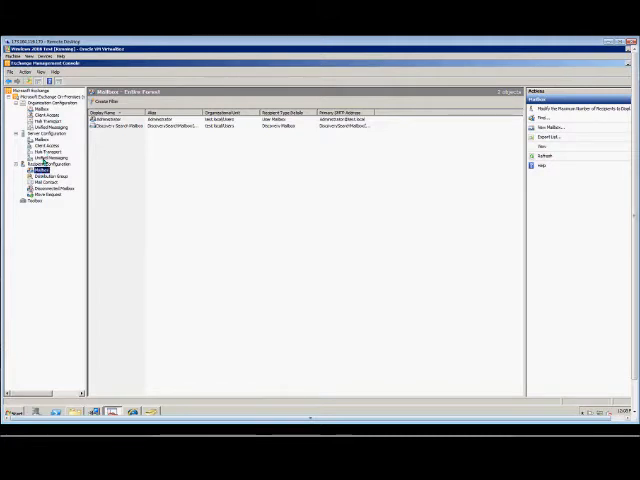
Step: Start the New Mailbox wizard from the Mailbox view's Actions pane
{"action": "left_click", "coordinate": [42, 170]}
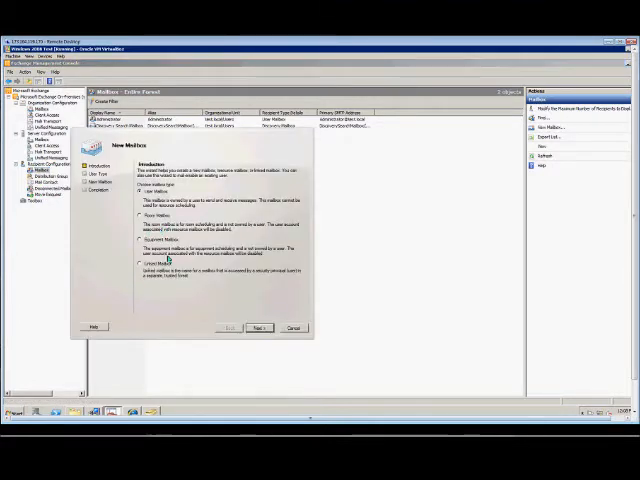
Step: Keep User Mailbox as the type and assign it to the existing user Test Mailbox
{"action": "left_click", "coordinate": [260, 328]}
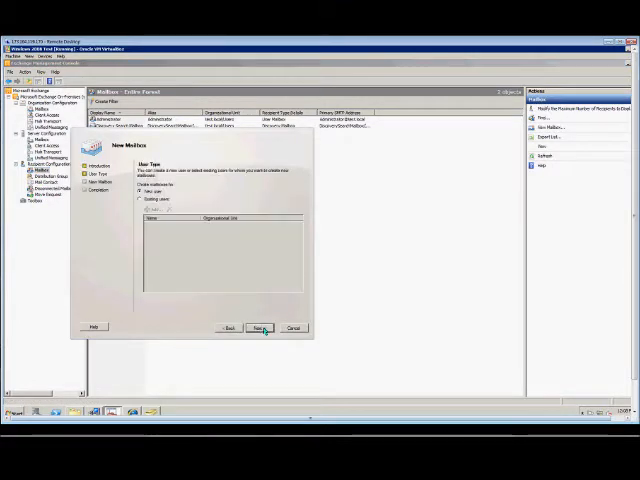
{"action": "left_click", "coordinate": [141, 198]}
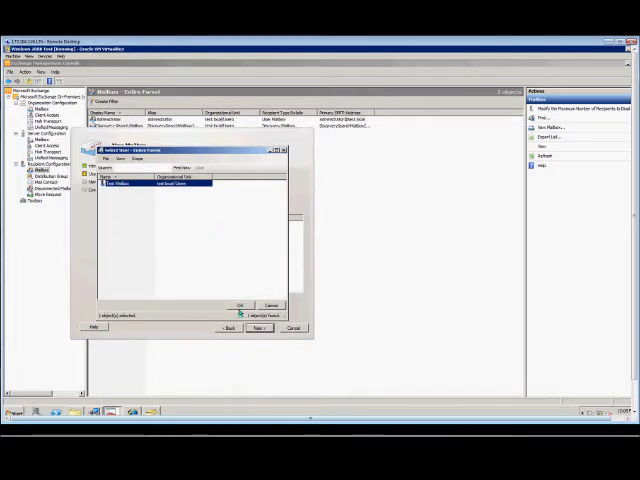
{"action": "left_click", "coordinate": [242, 305]}
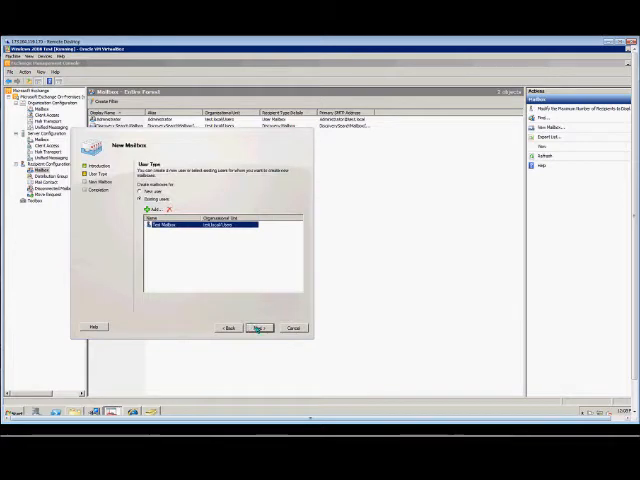
{"action": "left_click", "coordinate": [259, 327]}
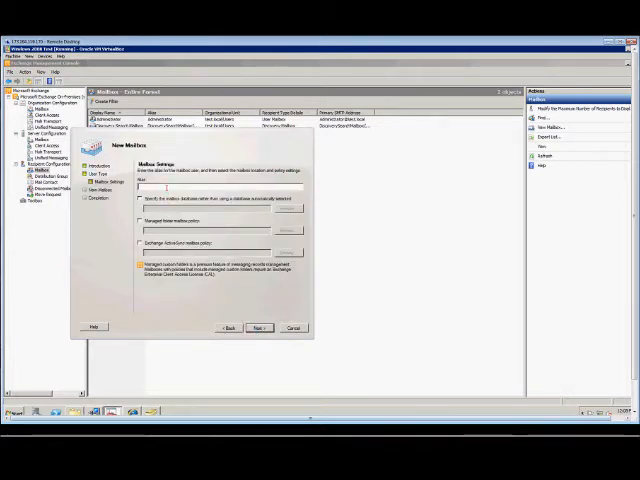
Step: Create the mailbox with alias TestMailbox on a specified database and complete the wizard
{"action": "type", "text": "TestMailbox"}
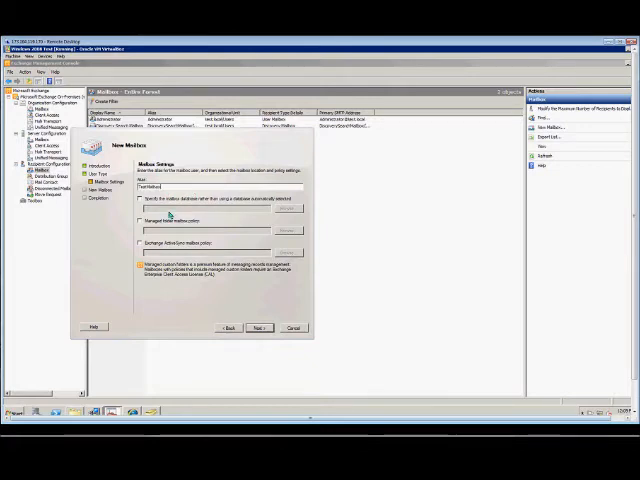
{"action": "left_click", "coordinate": [289, 208]}
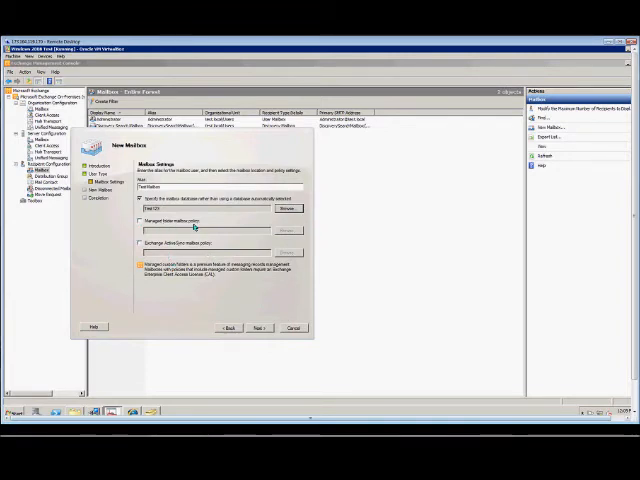
{"action": "mouse_move", "coordinate": [205, 245]}
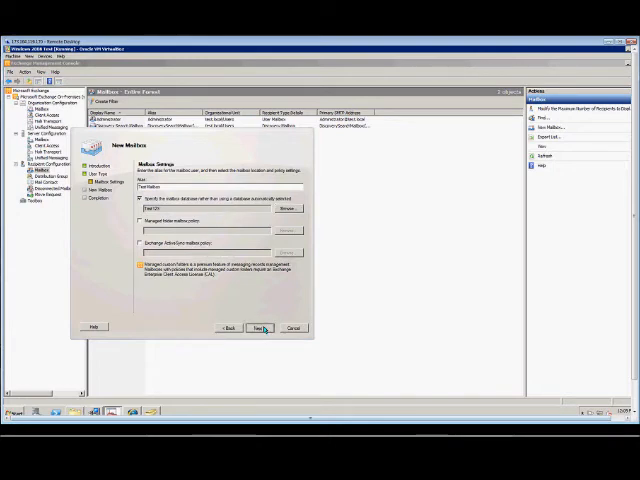
{"action": "left_click", "coordinate": [258, 327]}
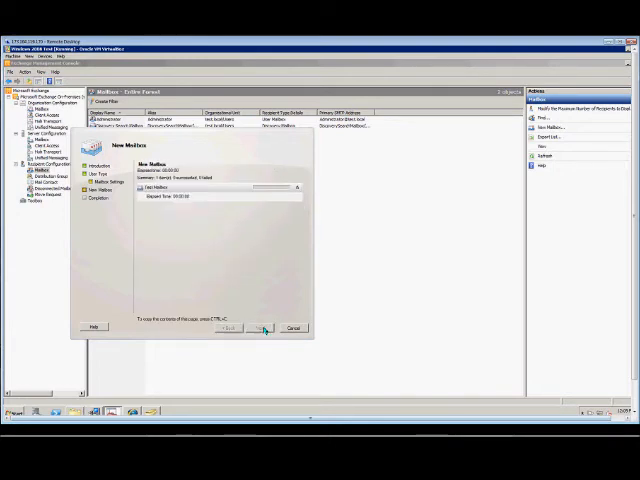
{"action": "left_click", "coordinate": [262, 328]}
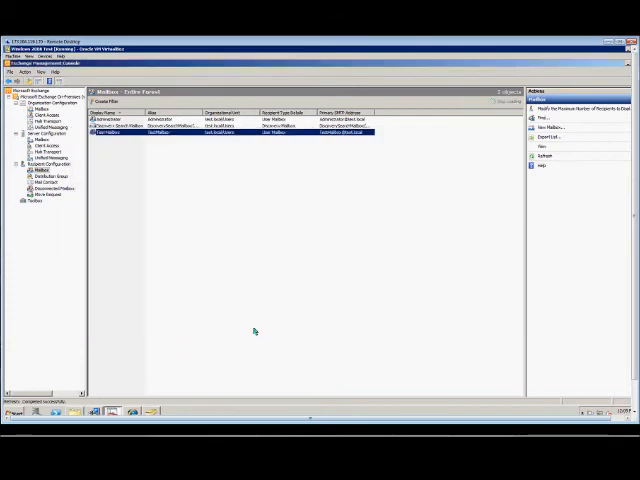
Step: Select the new Test Mailbox entry to show its management actions
{"action": "left_click", "coordinate": [120, 134]}
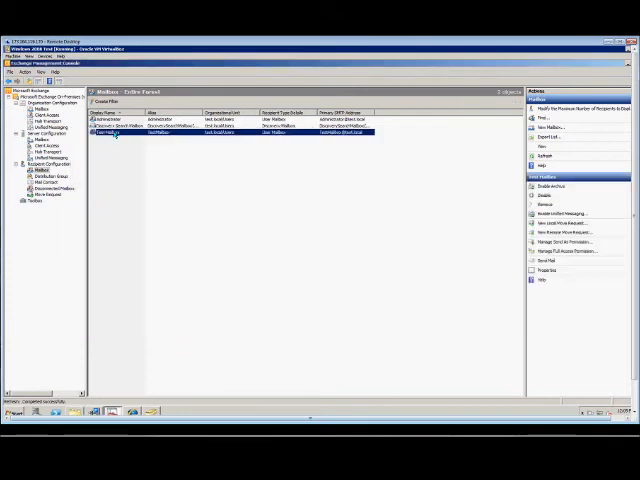
{"action": "mouse_move", "coordinate": [213, 141]}
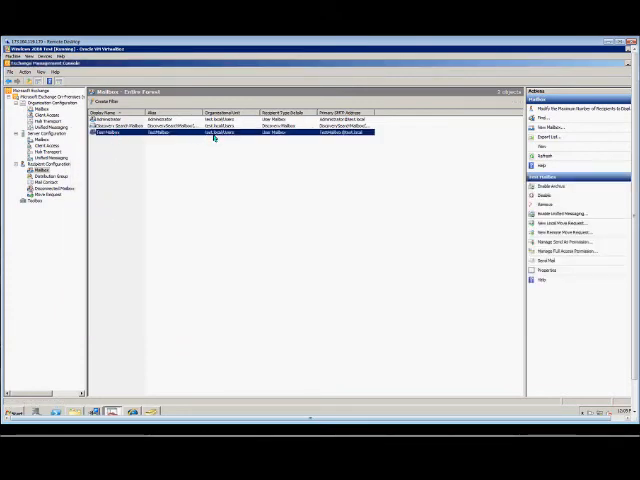